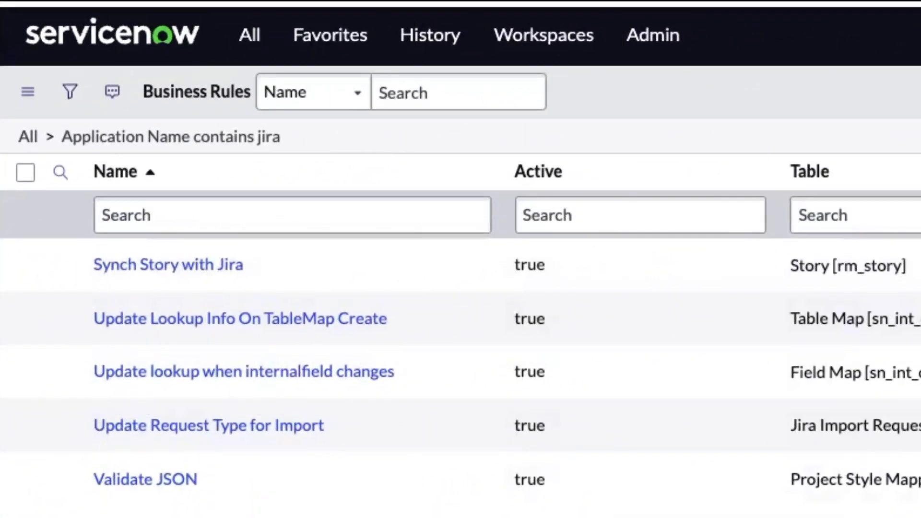
Step: Open the Synch Story with Jira business rule from the last page and review its Advanced script
left_click(167, 265)
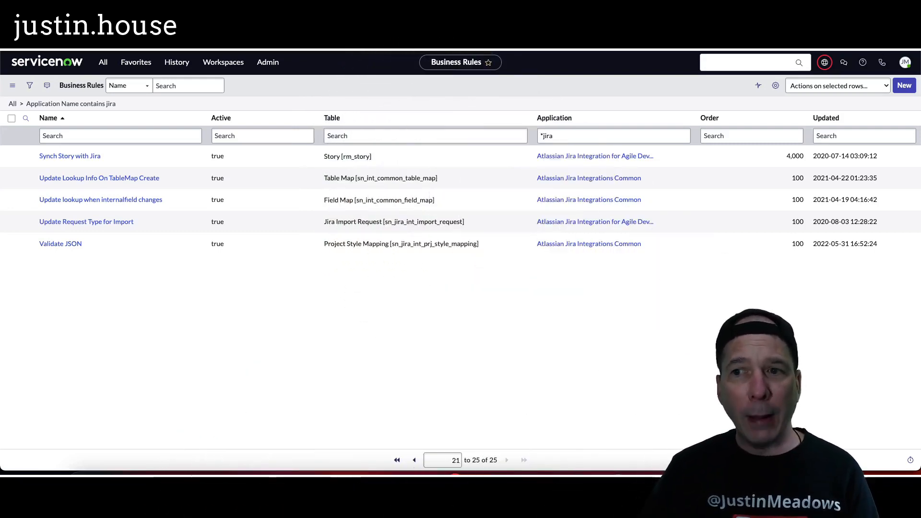
mouse_move(591, 159)
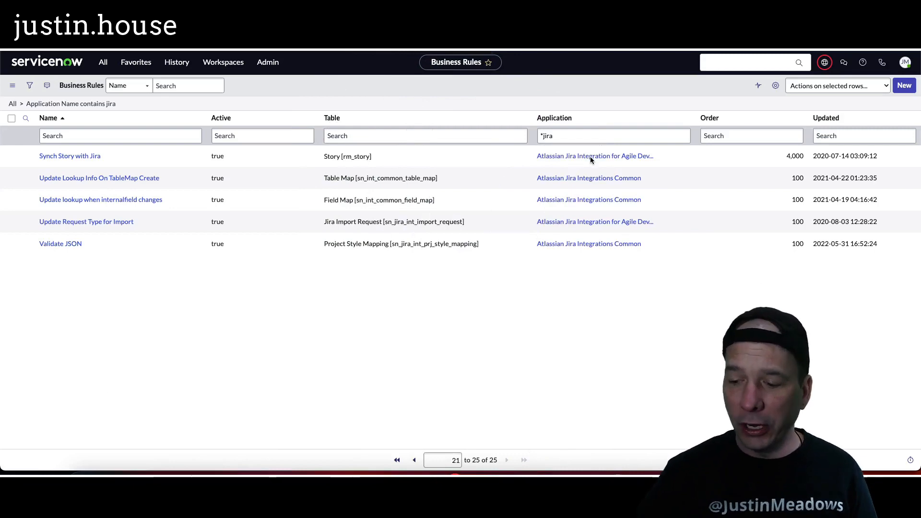
mouse_move(261, 410)
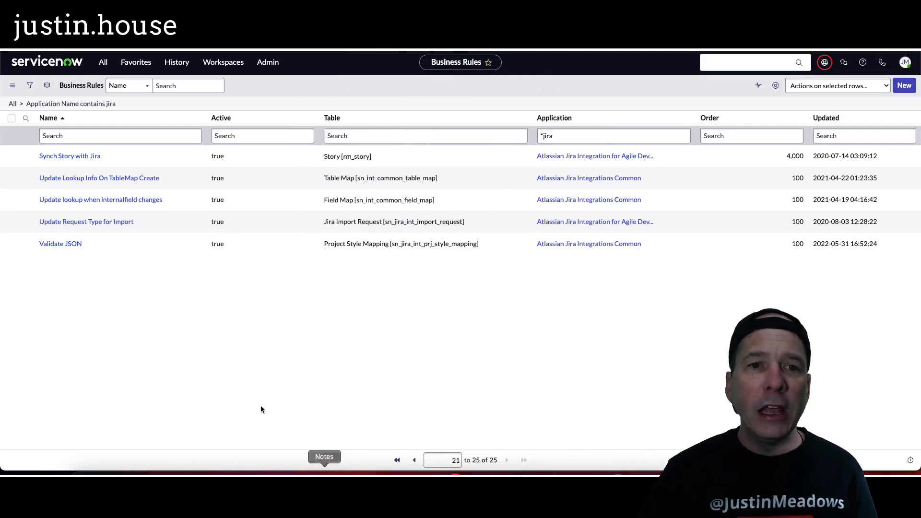
key("ctrl+plus")
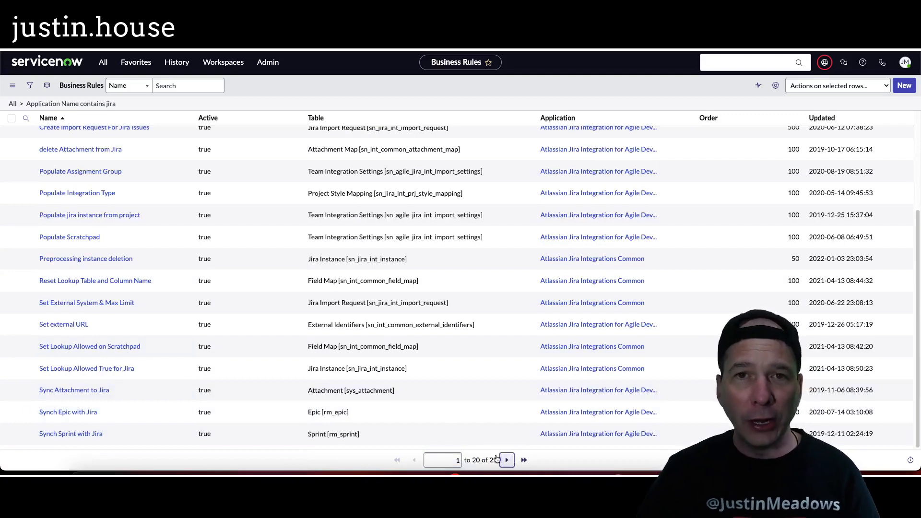
left_click(505, 460)
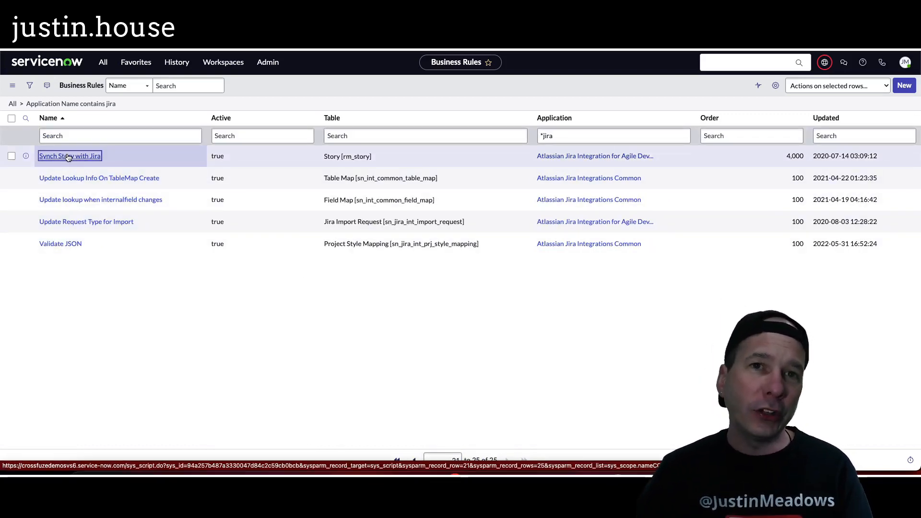
left_click(69, 155)
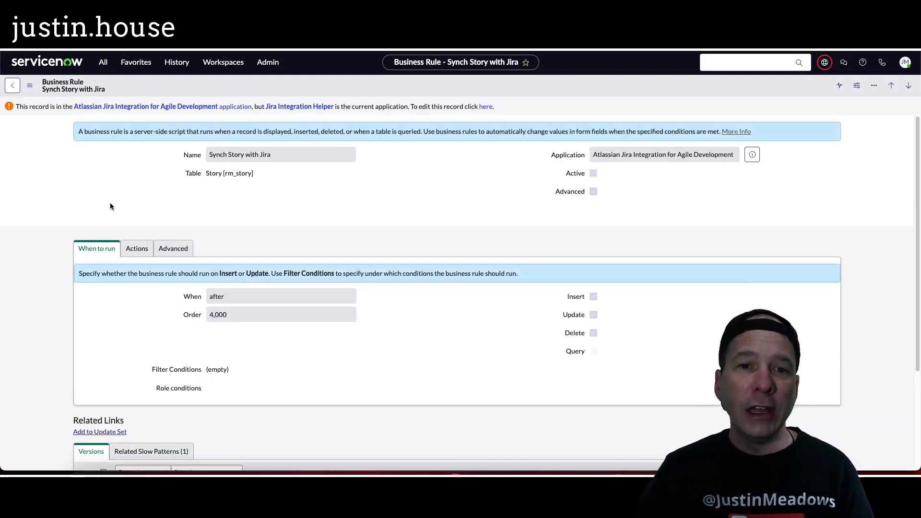
mouse_move(315, 316)
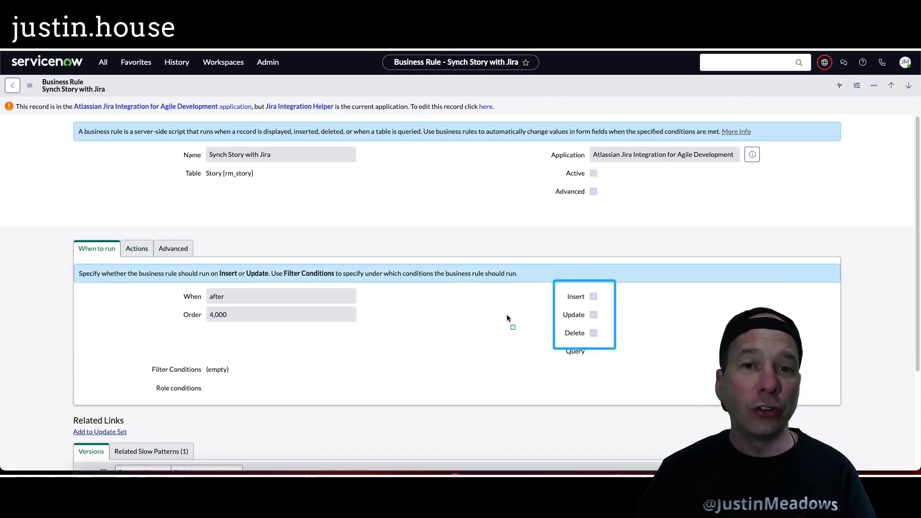
mouse_move(318, 265)
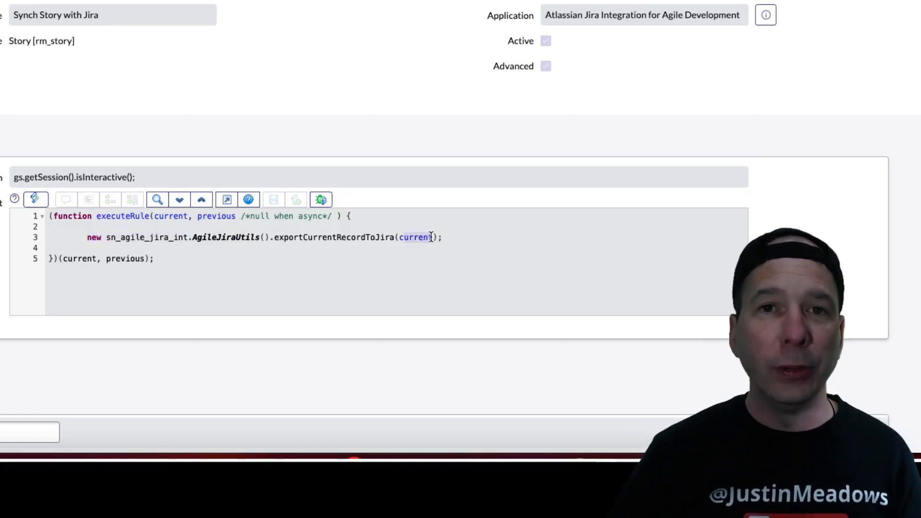
scroll("up", 3)
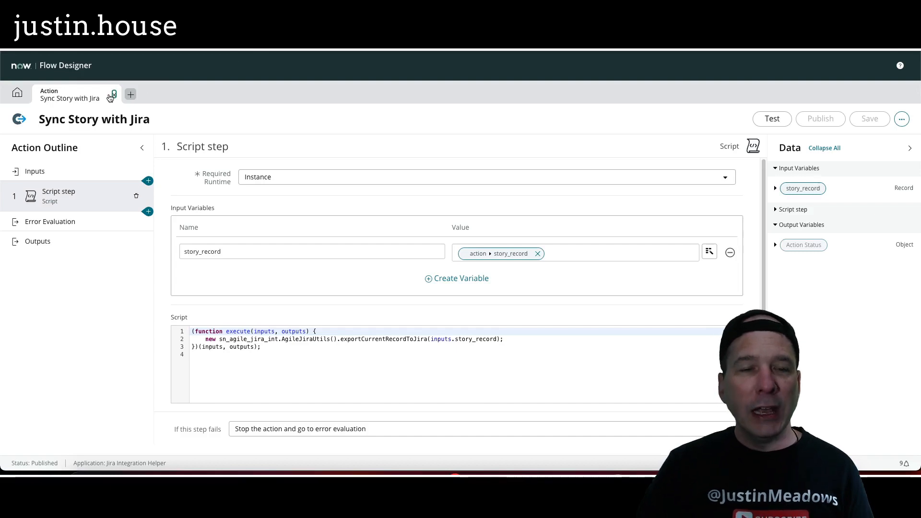
Step: Show the action's inputs and set story_record's type to Reference > Story via the picker search
left_click(130, 94)
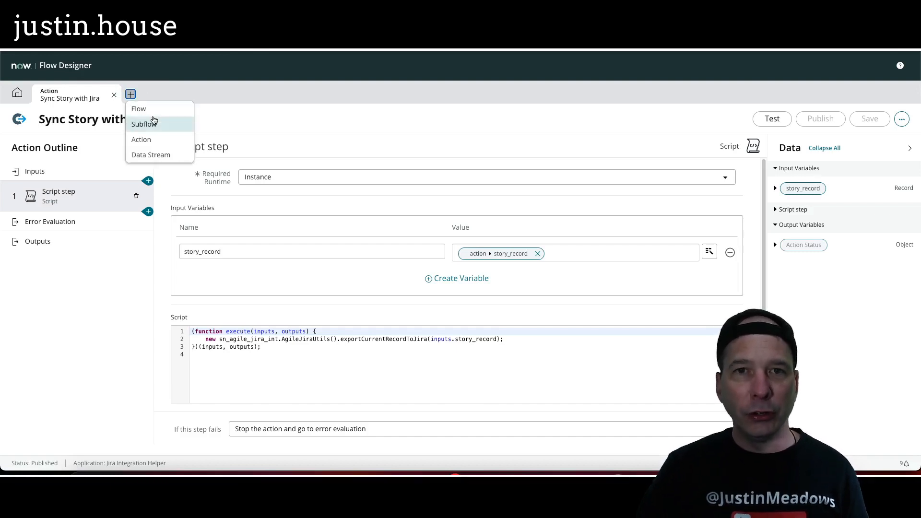
mouse_move(142, 139)
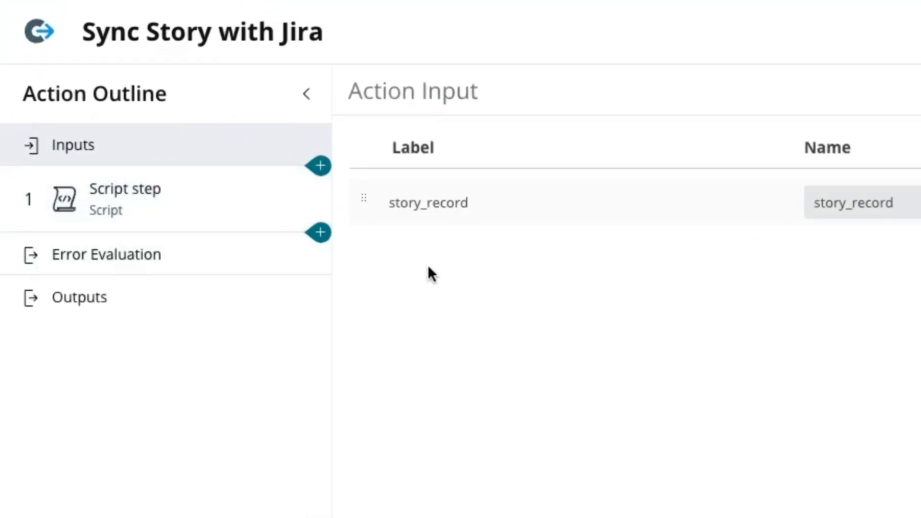
left_click(535, 276)
type("re")
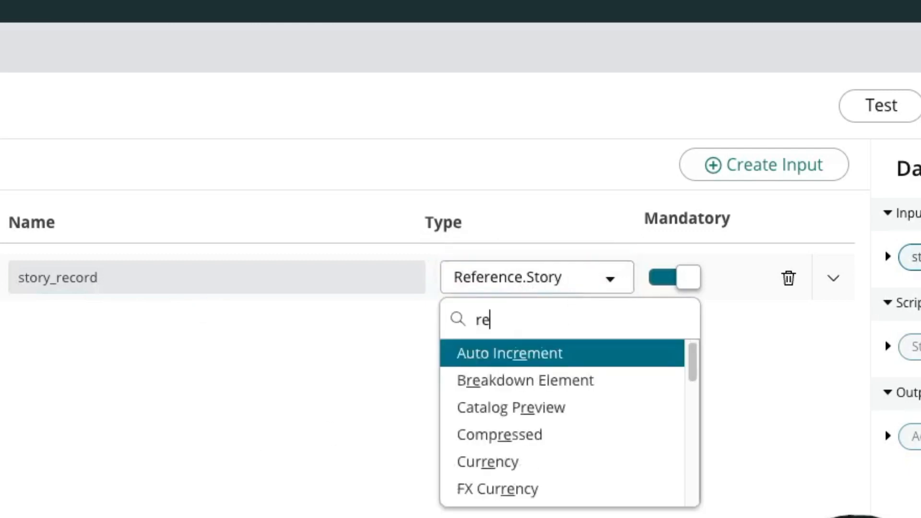
type("ference.")
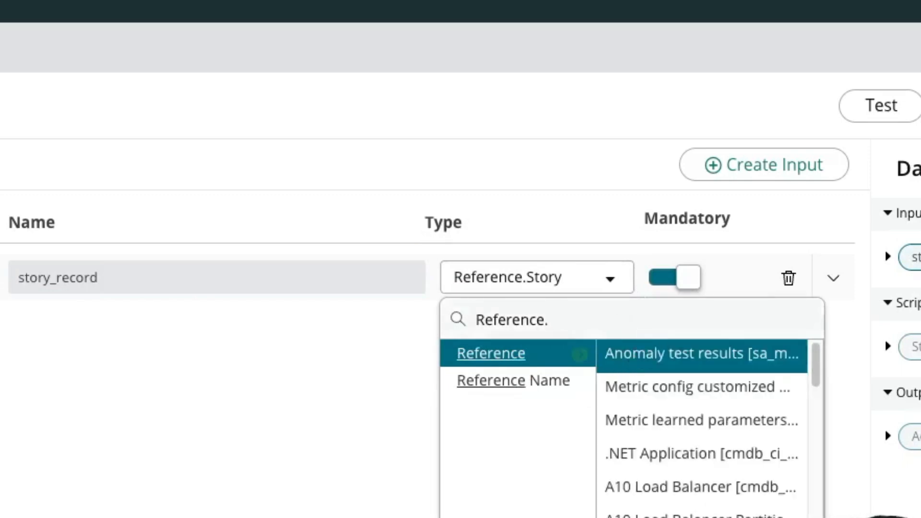
type("story")
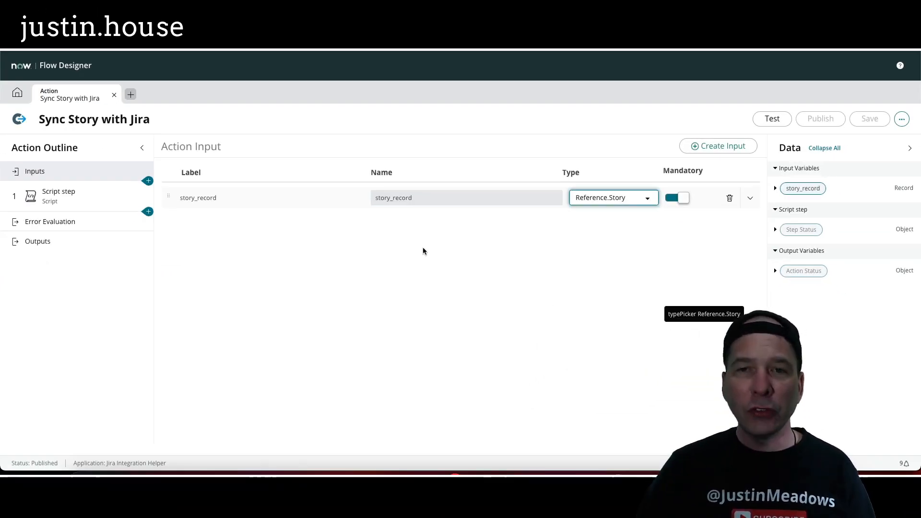
mouse_move(426, 242)
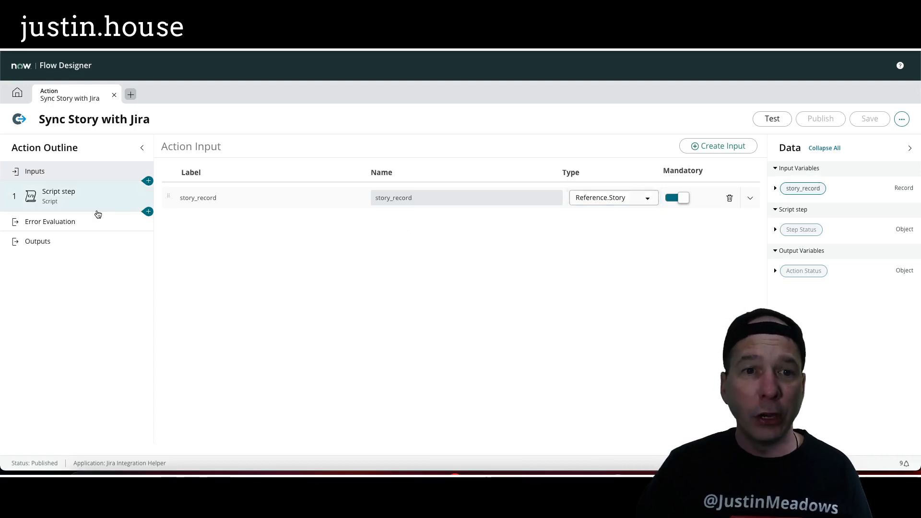
Step: Review the script step passing inputs.story_record to exportCurrentRecordToJira
left_click(58, 196)
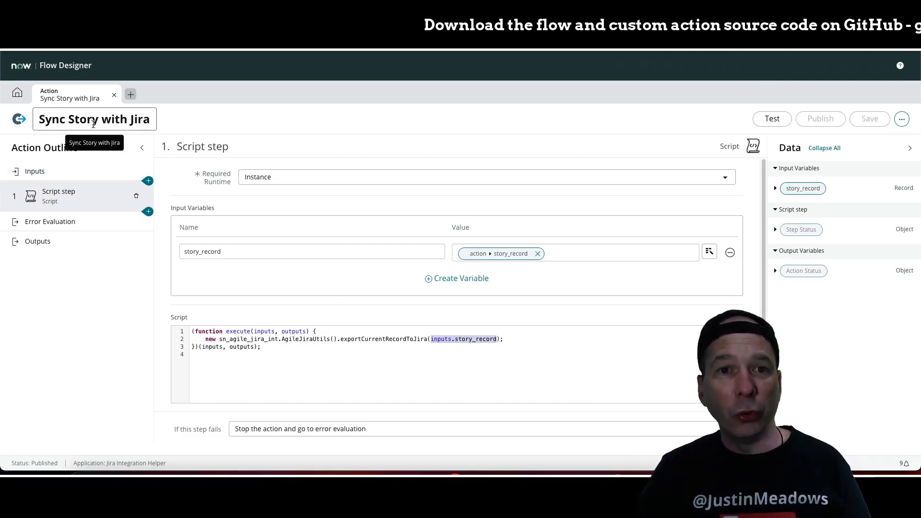
mouse_move(122, 163)
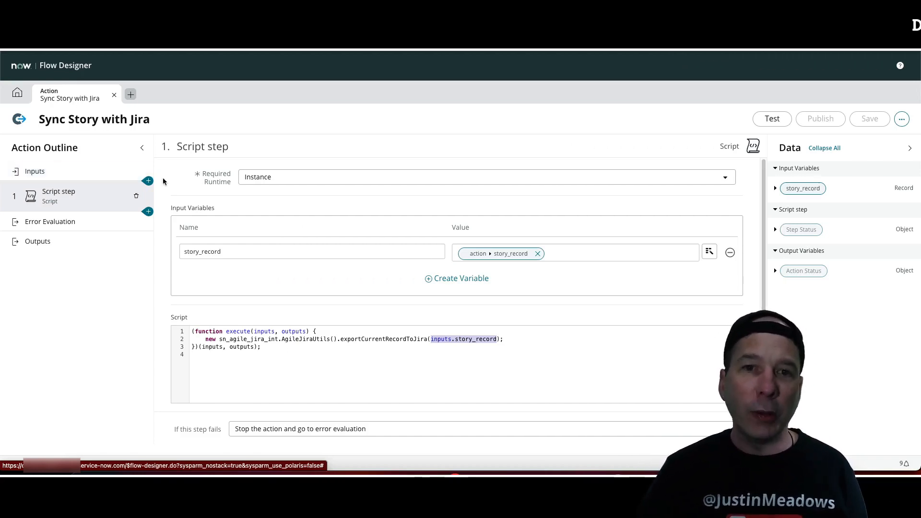
mouse_move(237, 194)
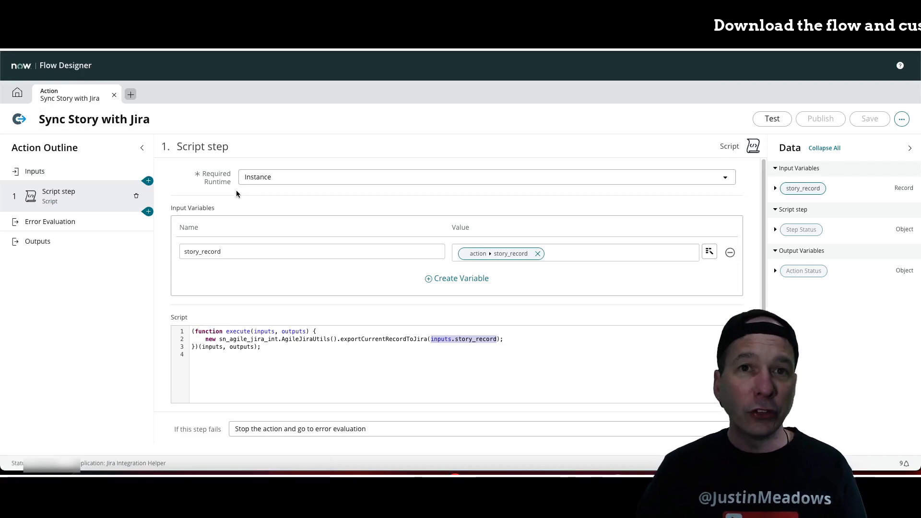